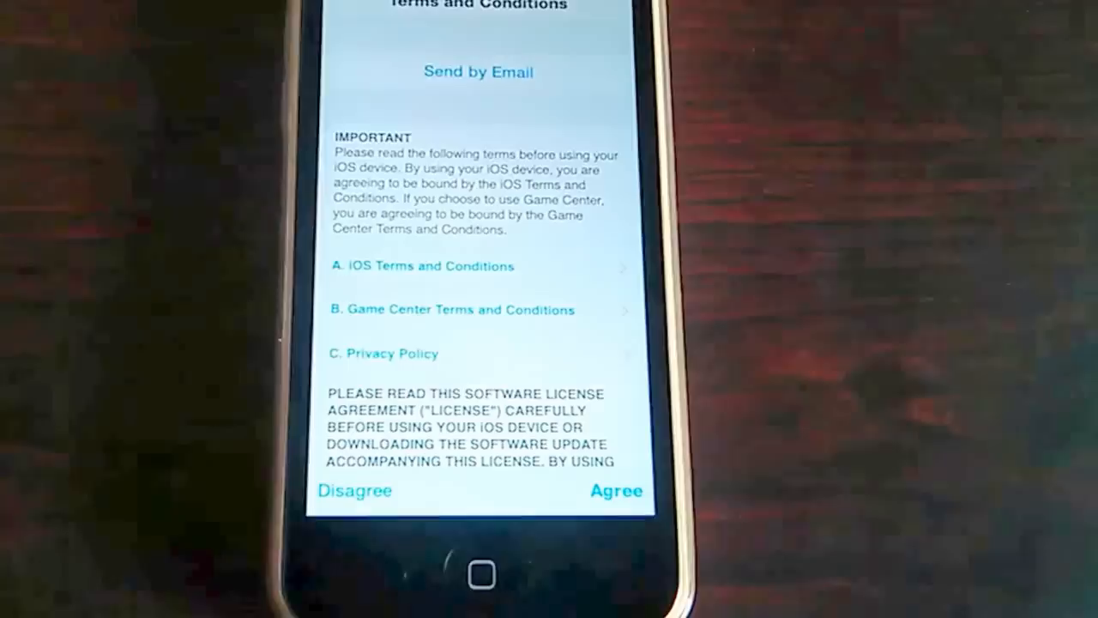
Step: Agree to the terms so the iOS 9 download begins, about 8 minutes remaining
{"action": "left_click", "coordinate": [616, 490]}
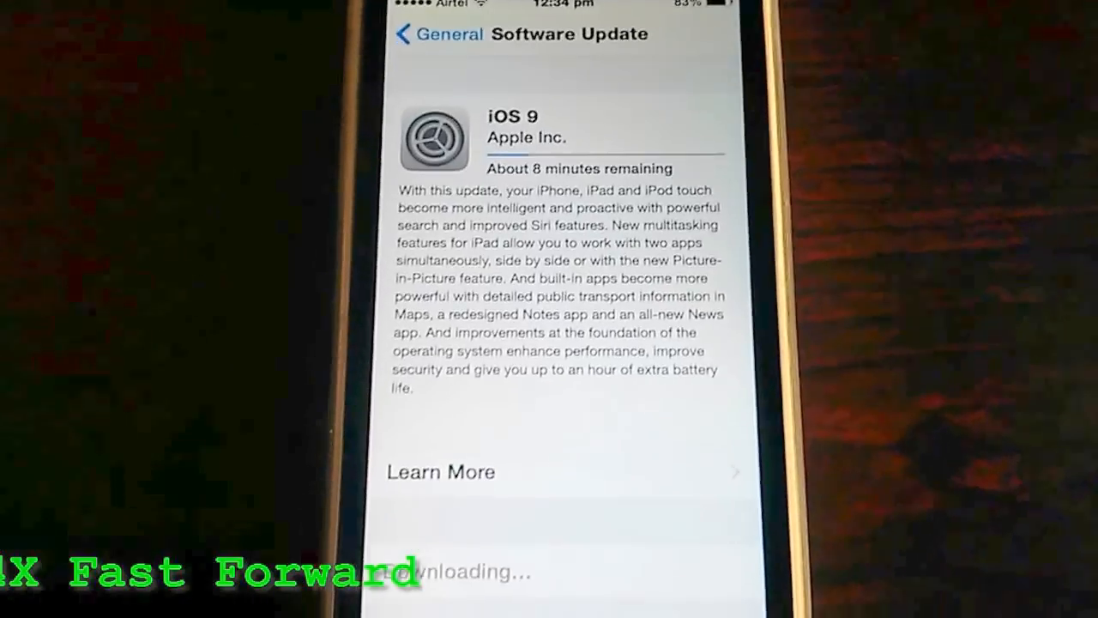
Step: Read through the Learn More list of new iOS 9 features
{"action": "left_click", "coordinate": [439, 472]}
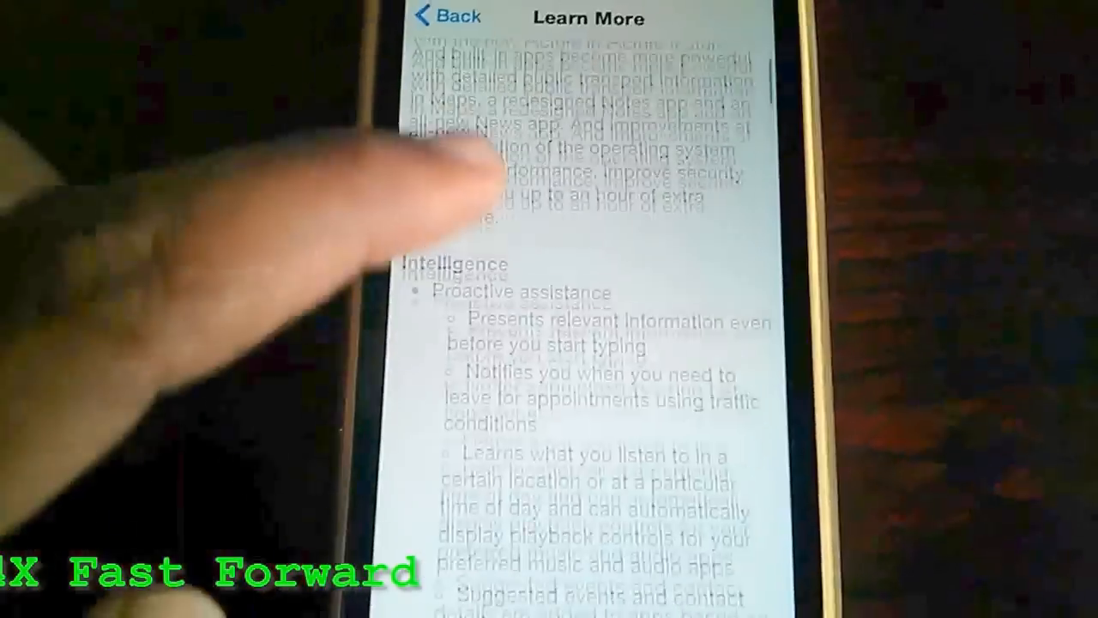
{"action": "scroll", "scroll_direction": "down", "scroll_amount": 3}
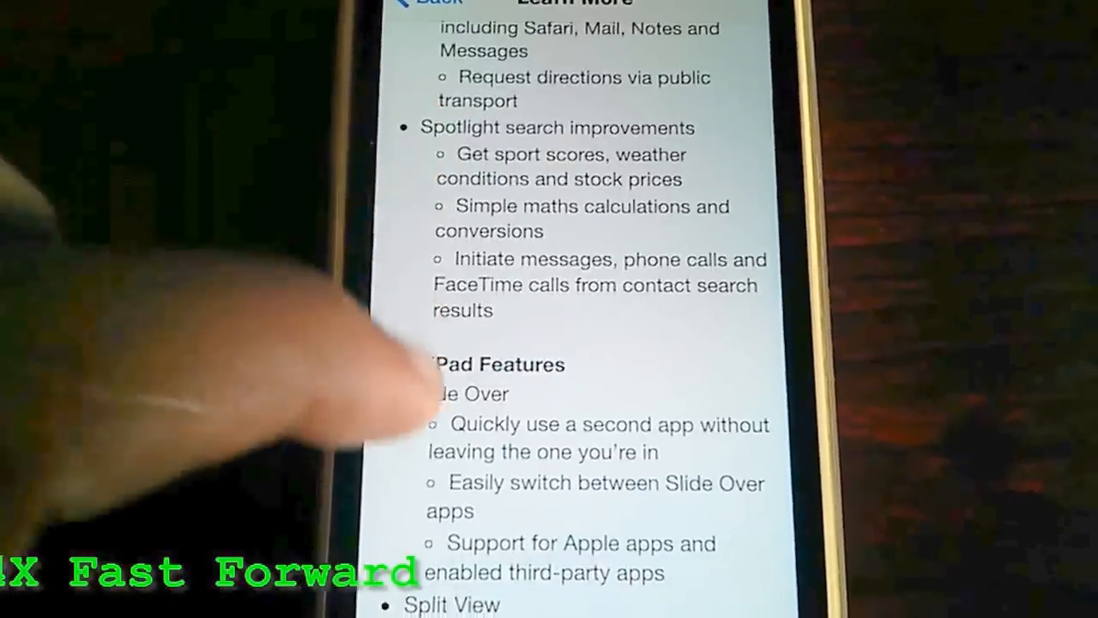
{"action": "scroll", "scroll_direction": "down", "scroll_amount": 3}
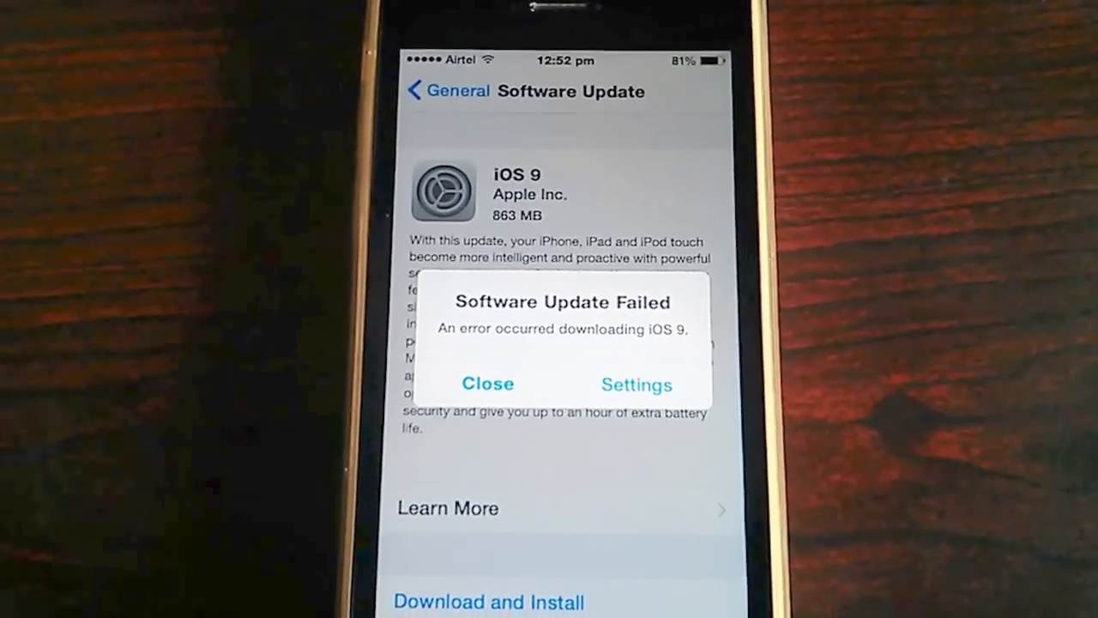
Step: Close the 'Software Update Failed' alert for the iOS 9 download
{"action": "left_click", "coordinate": [487, 384]}
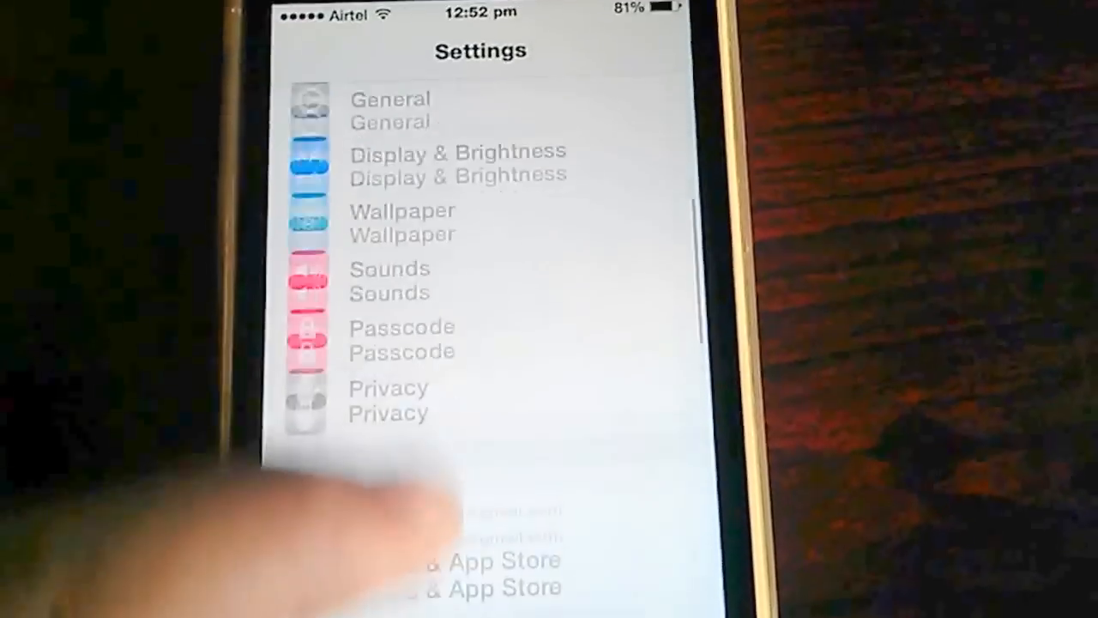
Step: View storage under General > Usage > Manage Storage: 4.0 GB used, 1.3 GB available
{"action": "left_click", "coordinate": [391, 110]}
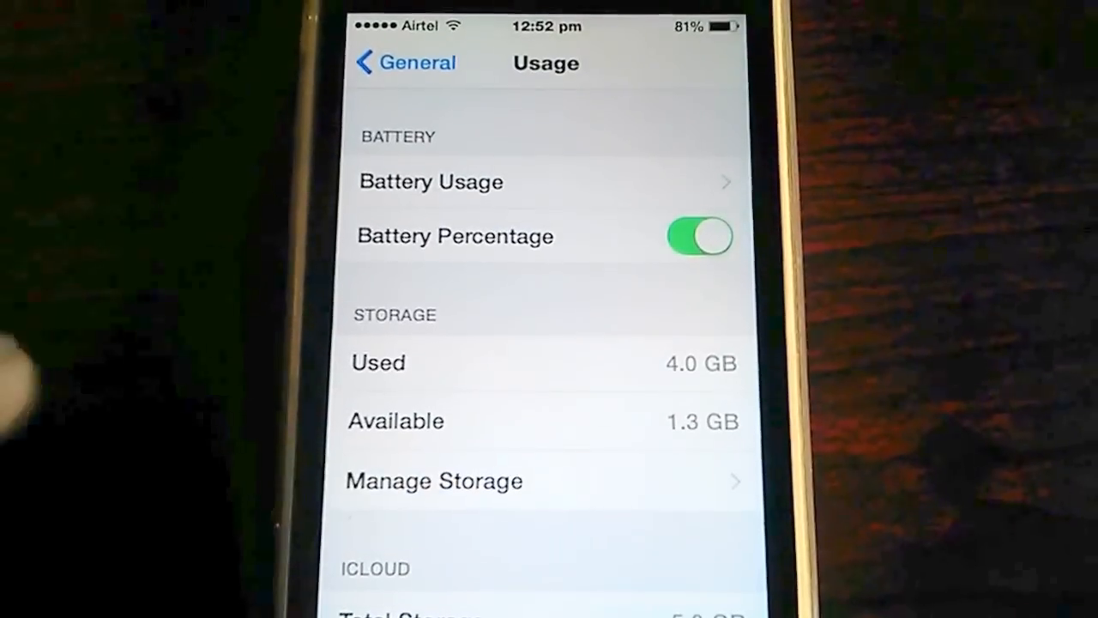
{"action": "left_click", "coordinate": [434, 480]}
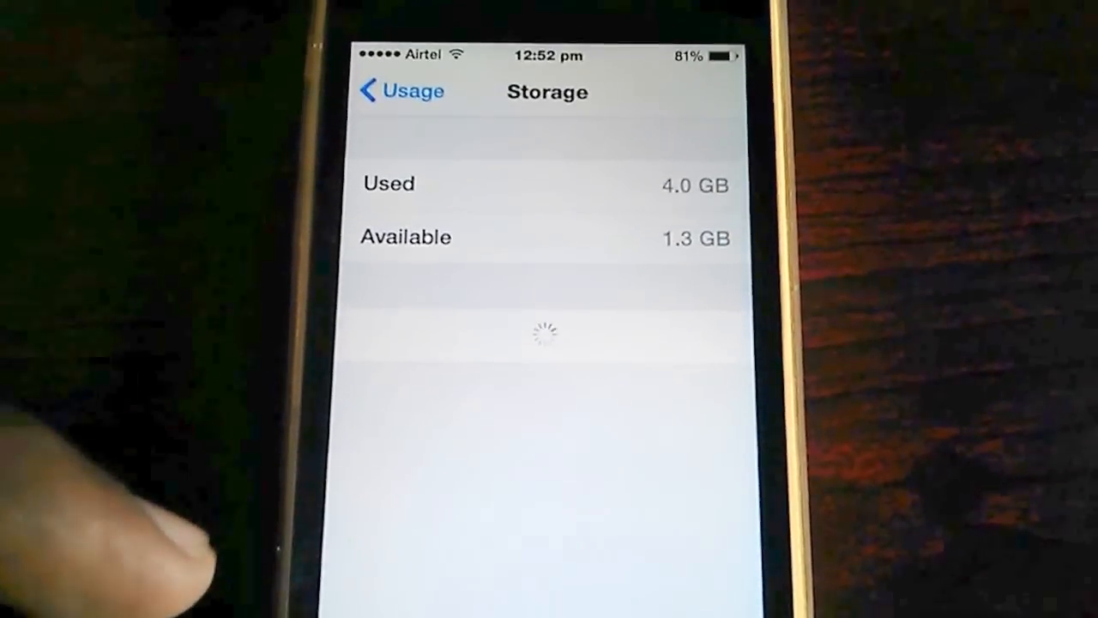